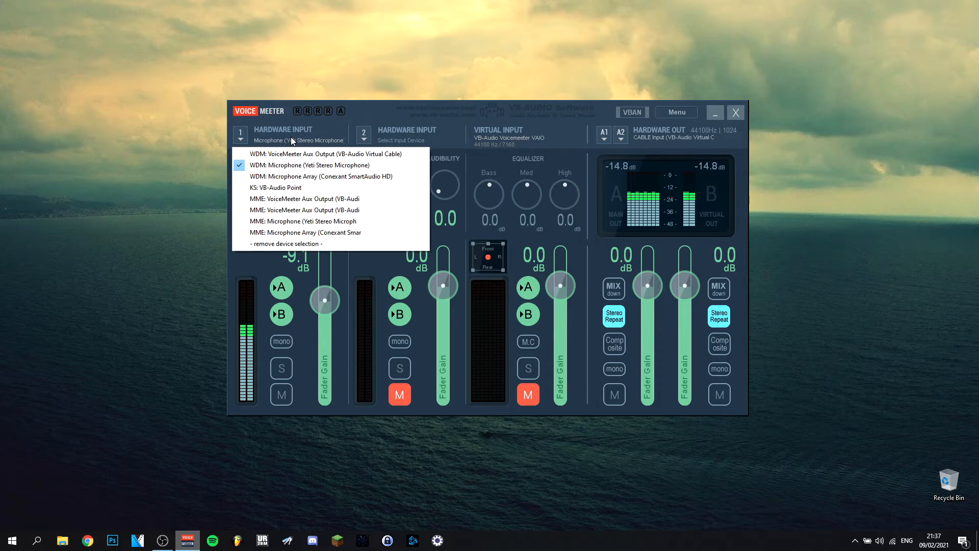
mouse_move(286, 169)
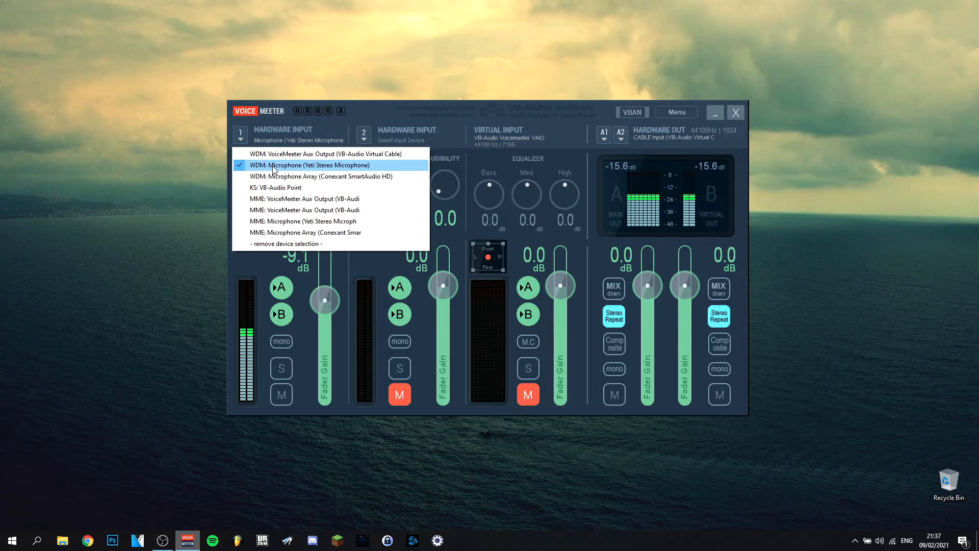
- Set hardware input 1 to 'WDM: Microphone (Yeti Stereo Microphone)'
click(309, 165)
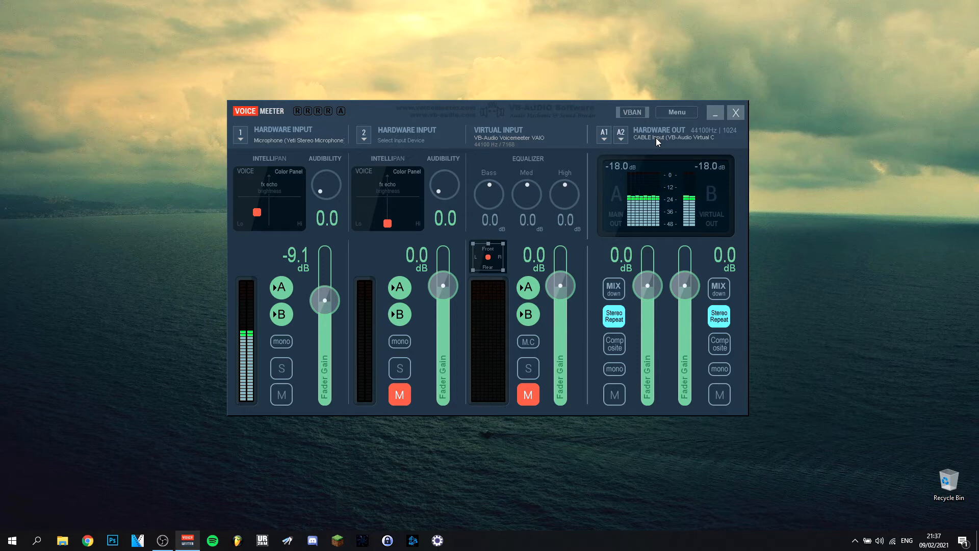
- Set hardware output A1 to 'MME: CABLE Input (VB-Audio Virtual Cable)'
click(604, 135)
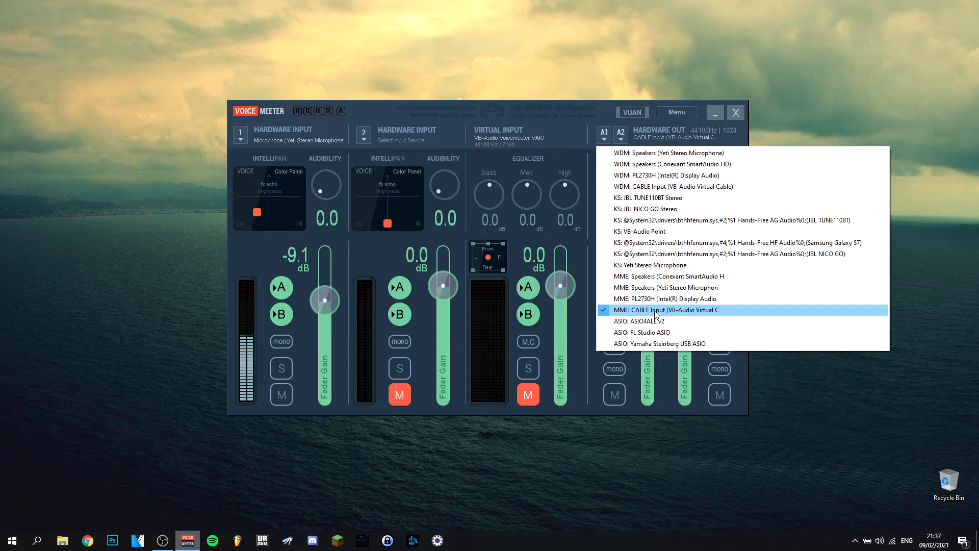
mouse_move(642, 287)
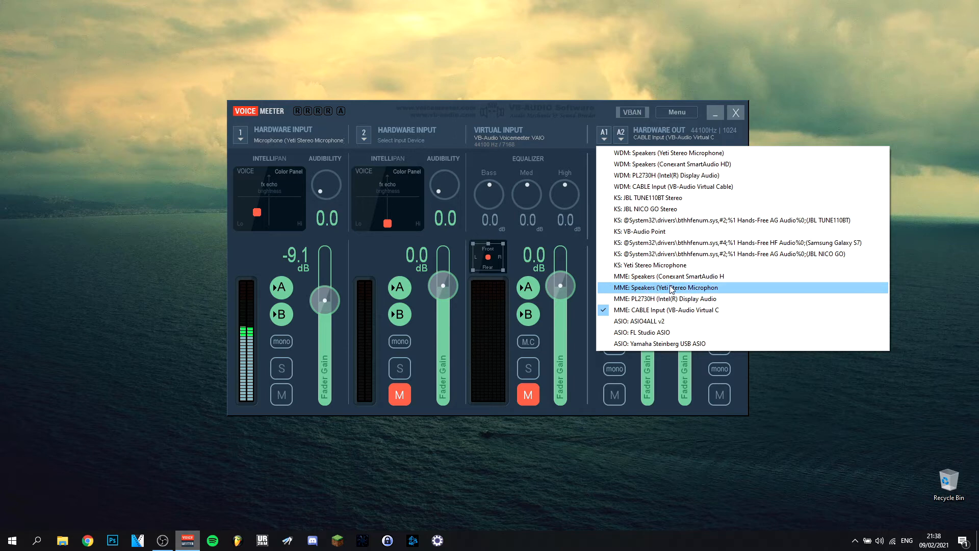
mouse_move(651, 294)
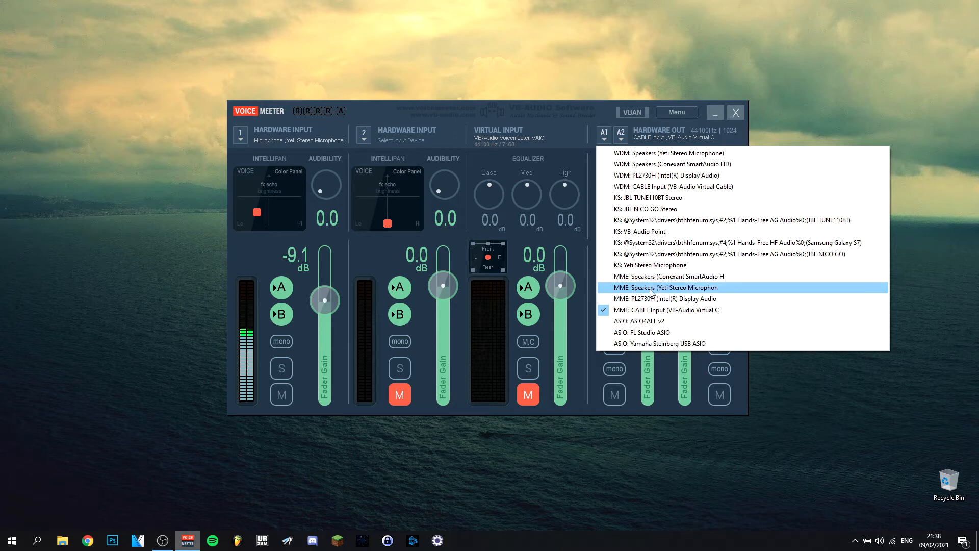
mouse_move(655, 275)
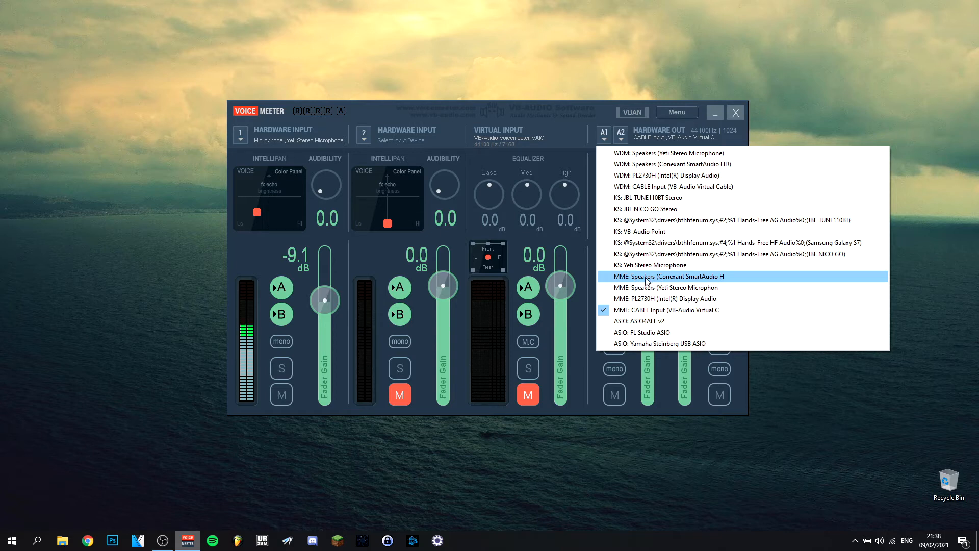
mouse_move(647, 310)
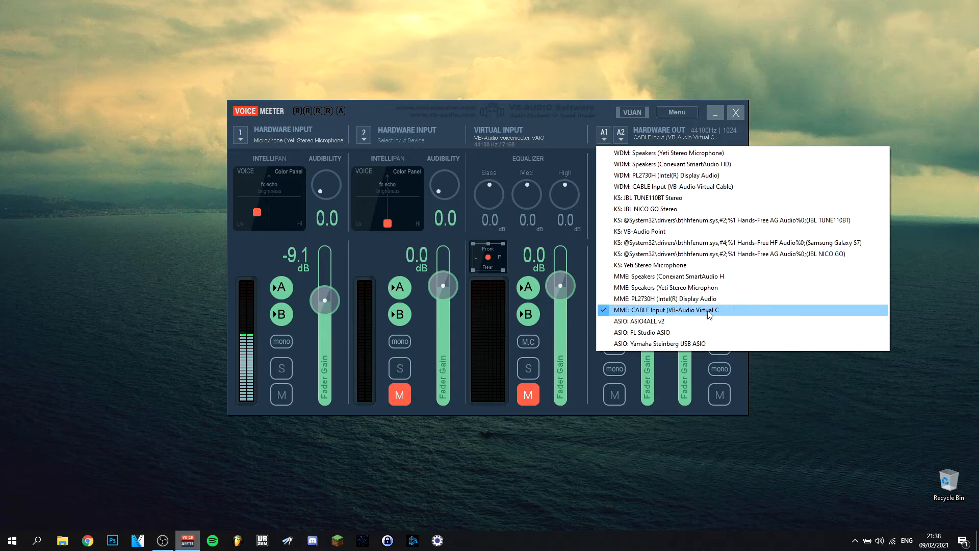
mouse_move(638, 314)
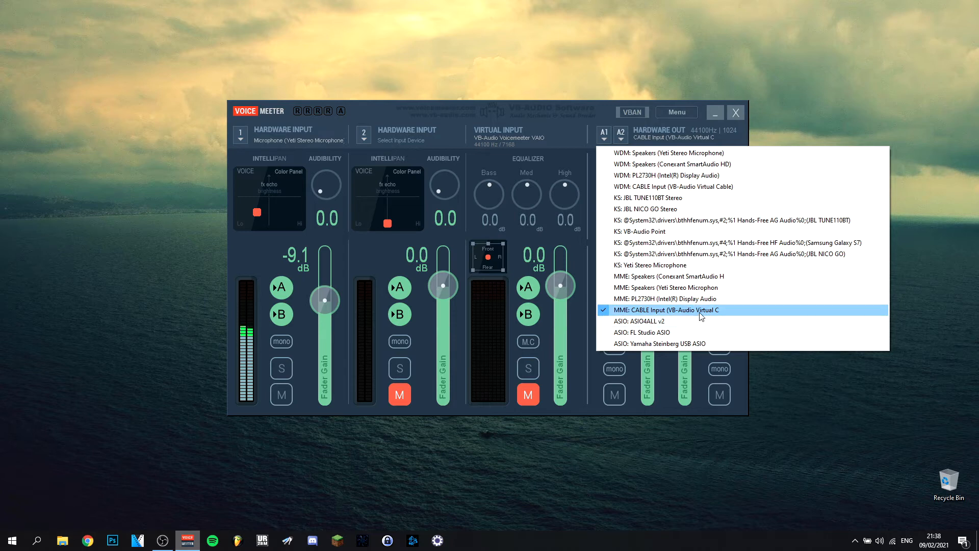
mouse_move(641, 314)
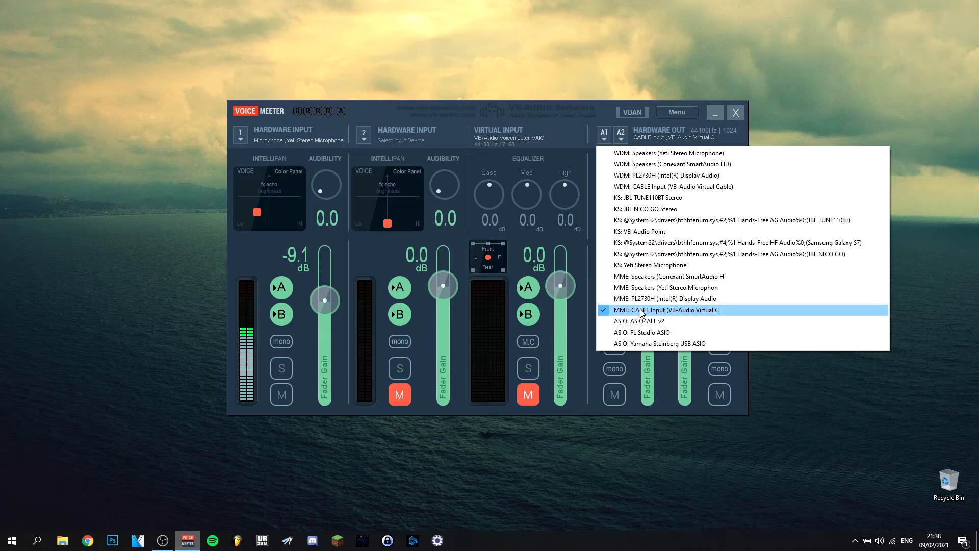
click(666, 310)
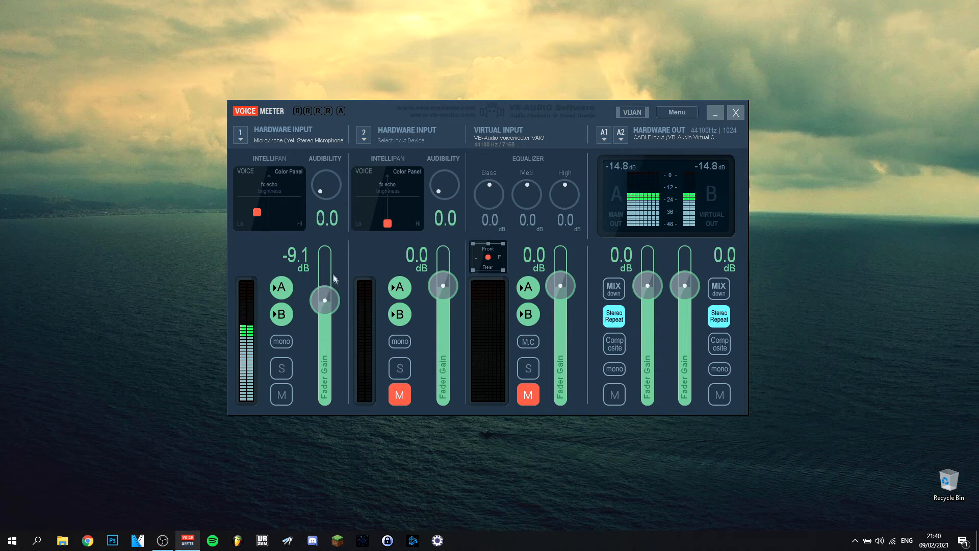
mouse_move(342, 298)
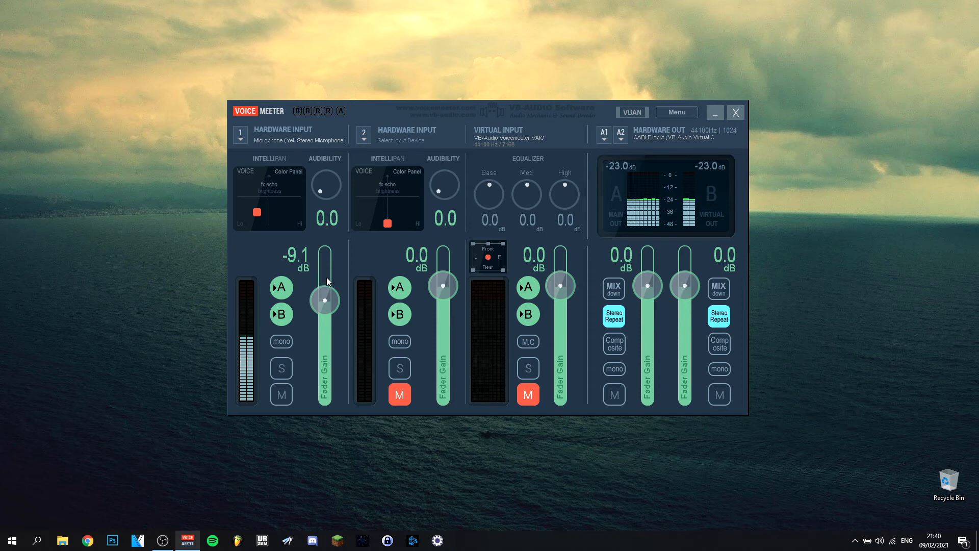
mouse_move(349, 266)
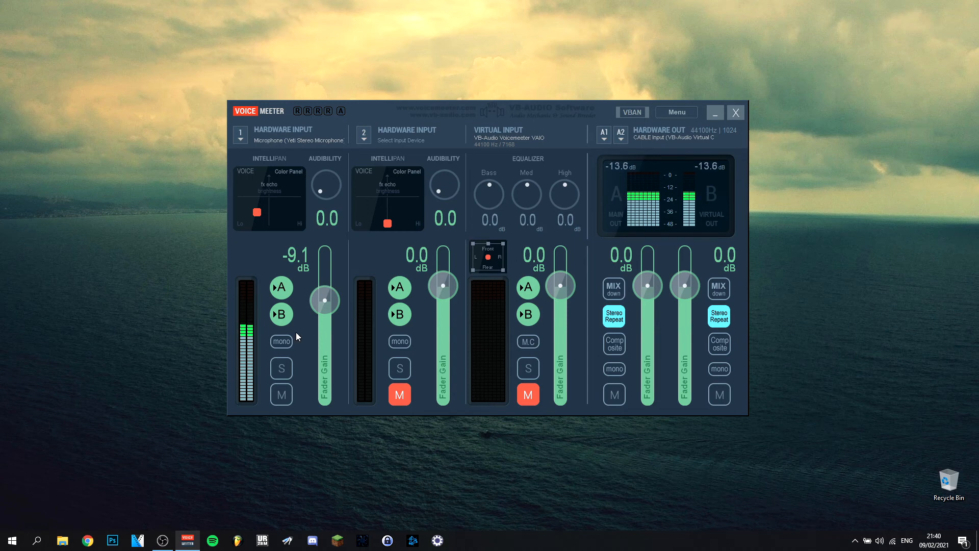
mouse_move(256, 343)
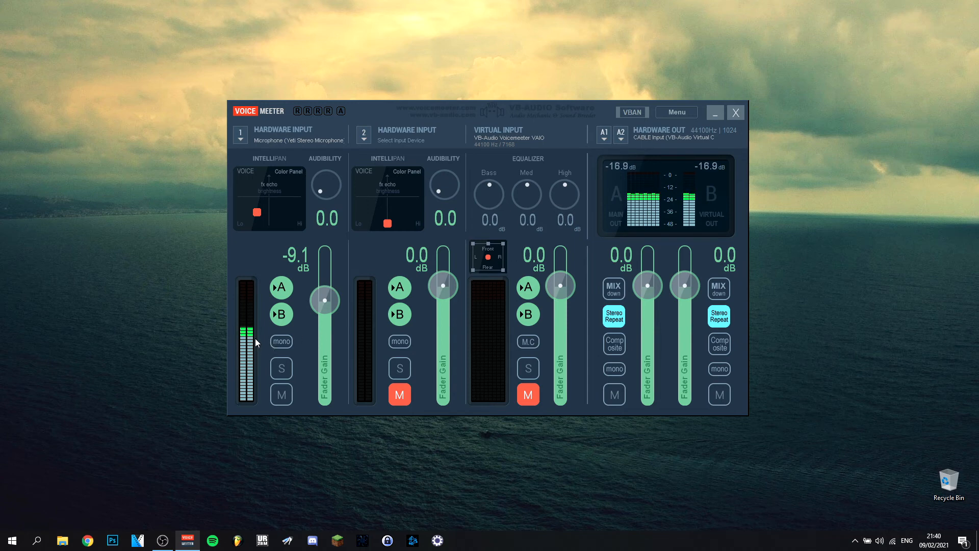